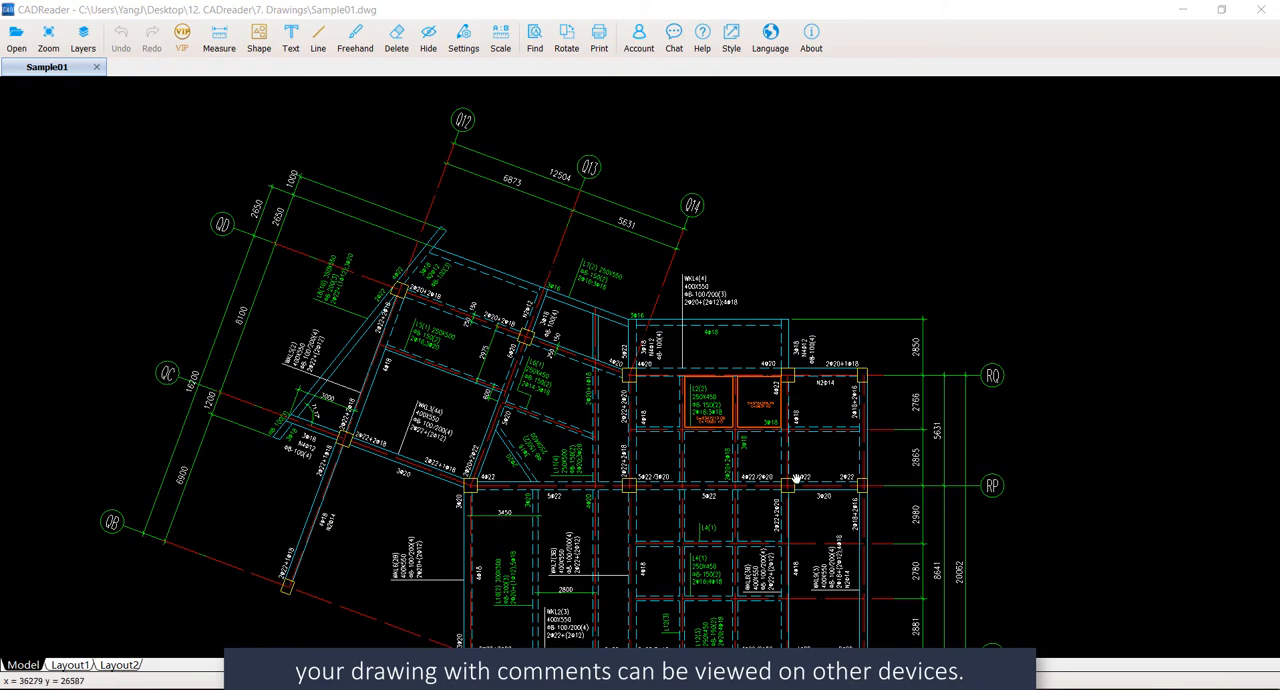
Zoom in on the two red comment rectangles beside beam L2(2).
scroll("up", 3)
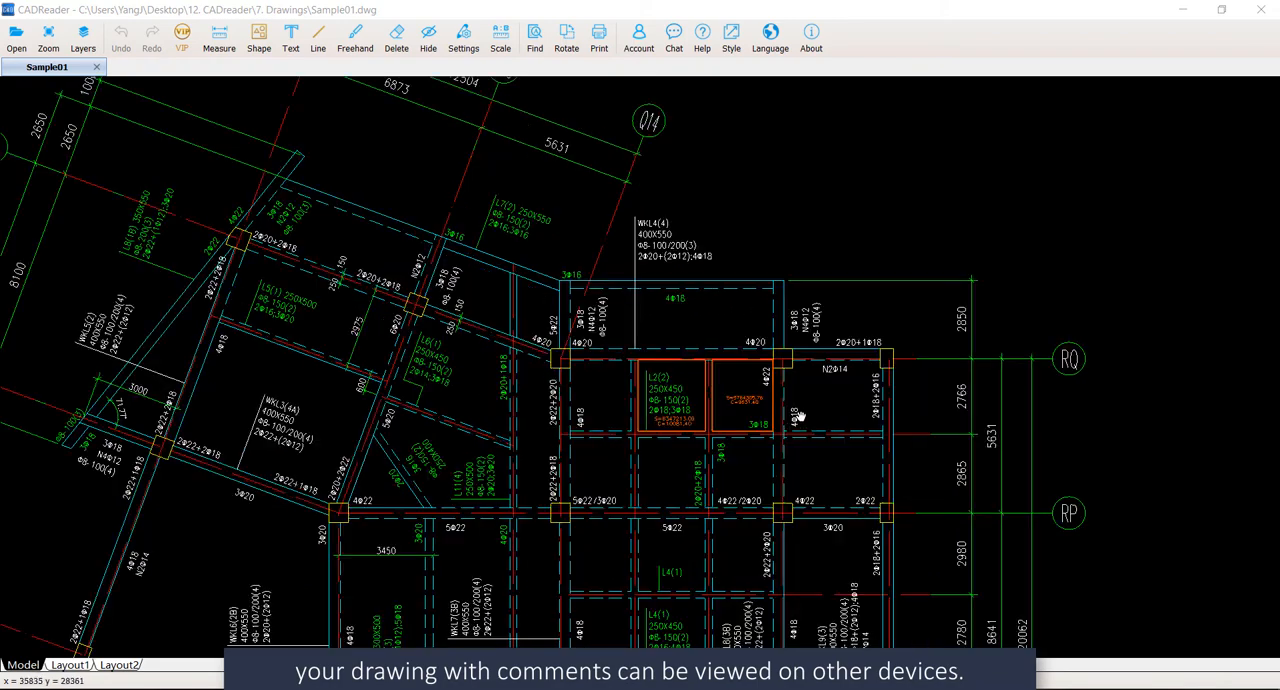
scroll("up", 3)
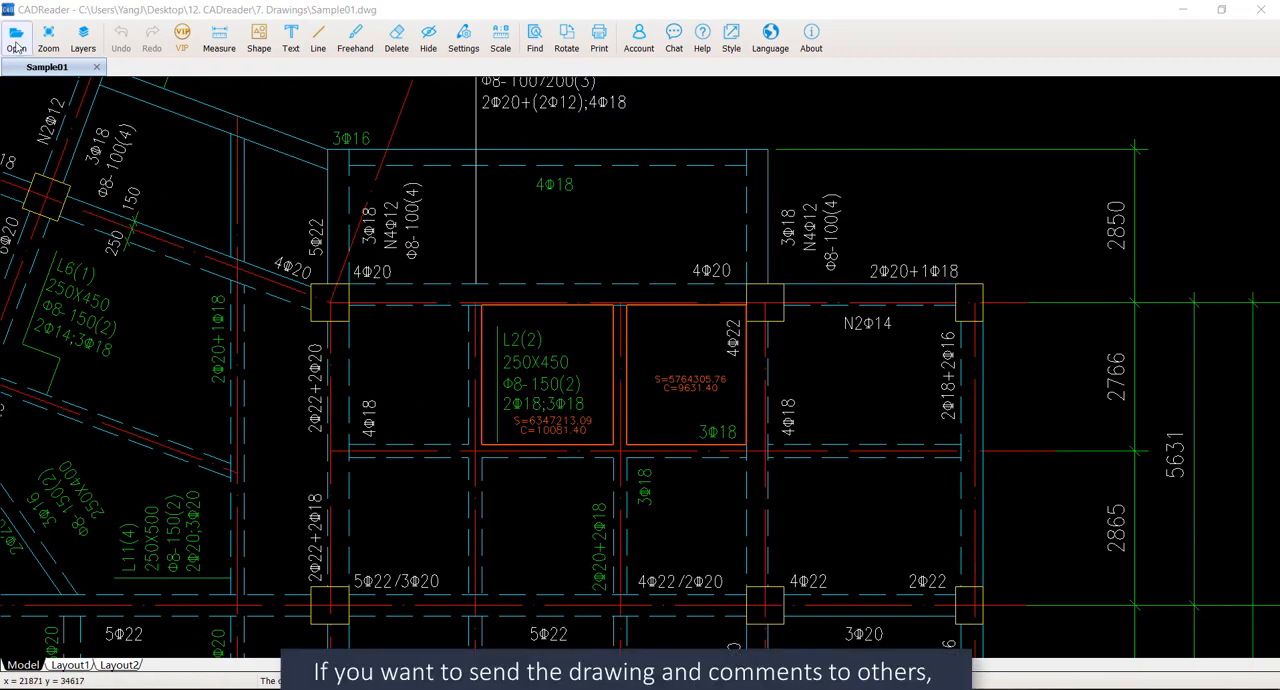
Export the drawing and comments as Sample01.crp and dismiss the success message.
left_click(16, 33)
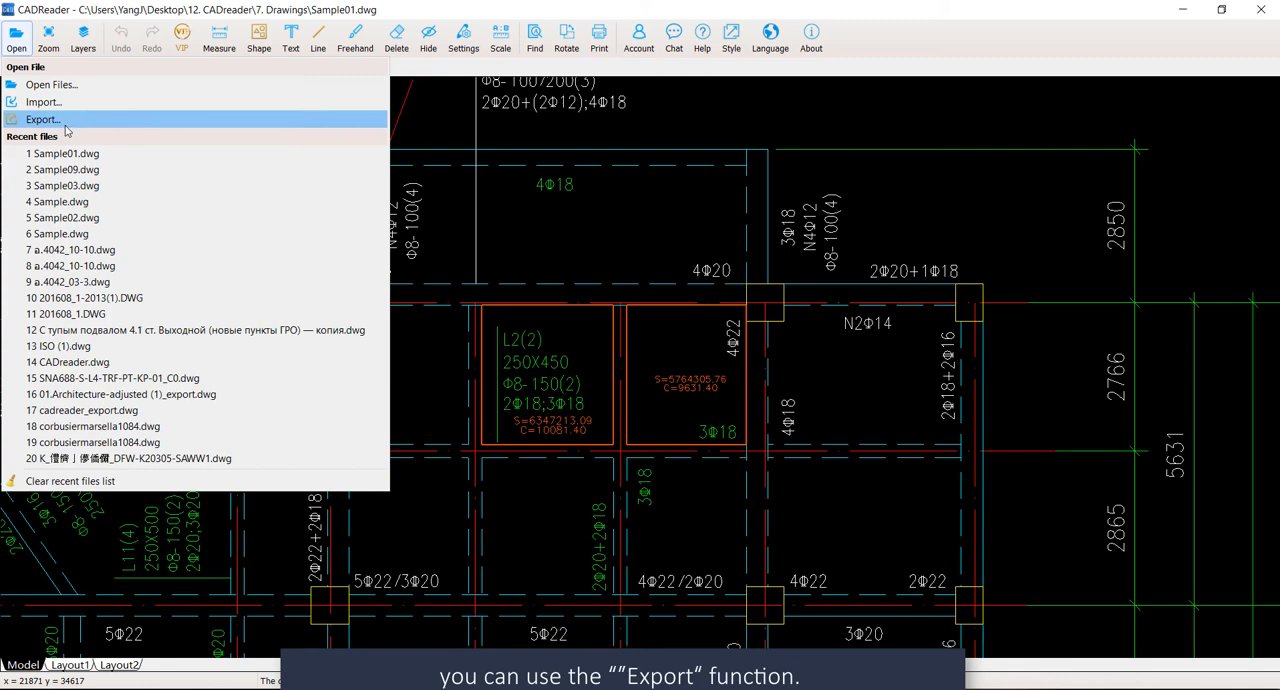
left_click(43, 119)
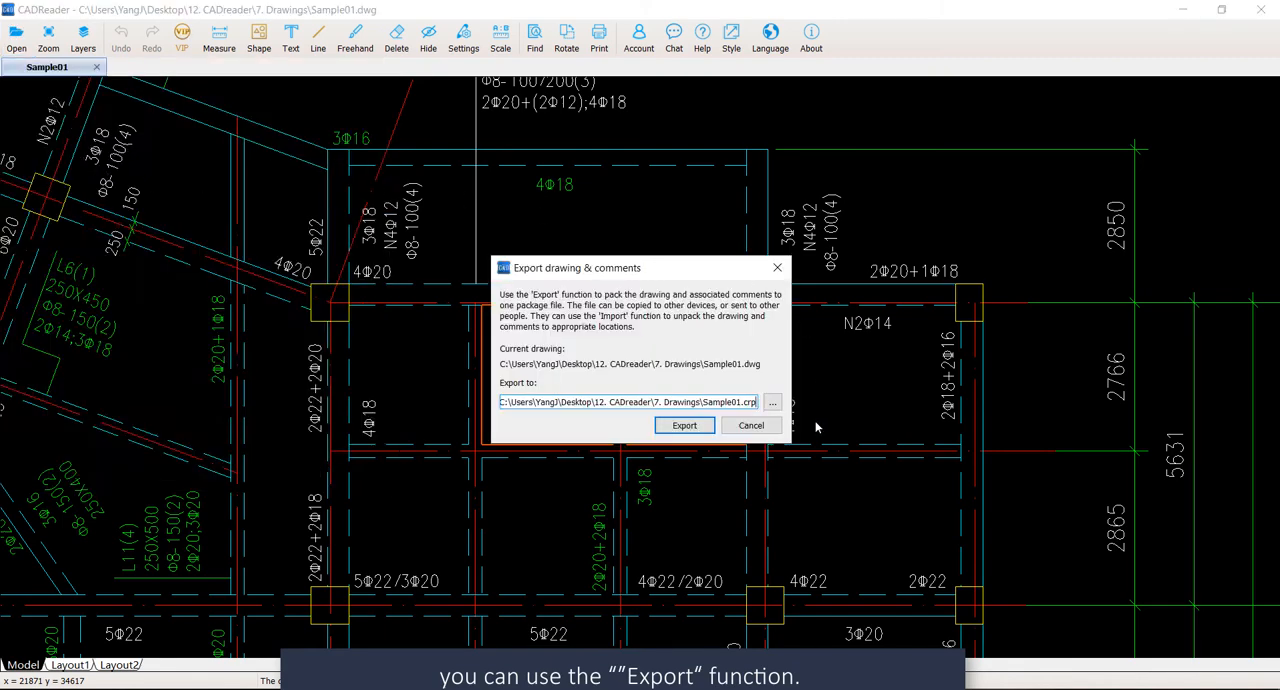
left_click(684, 425)
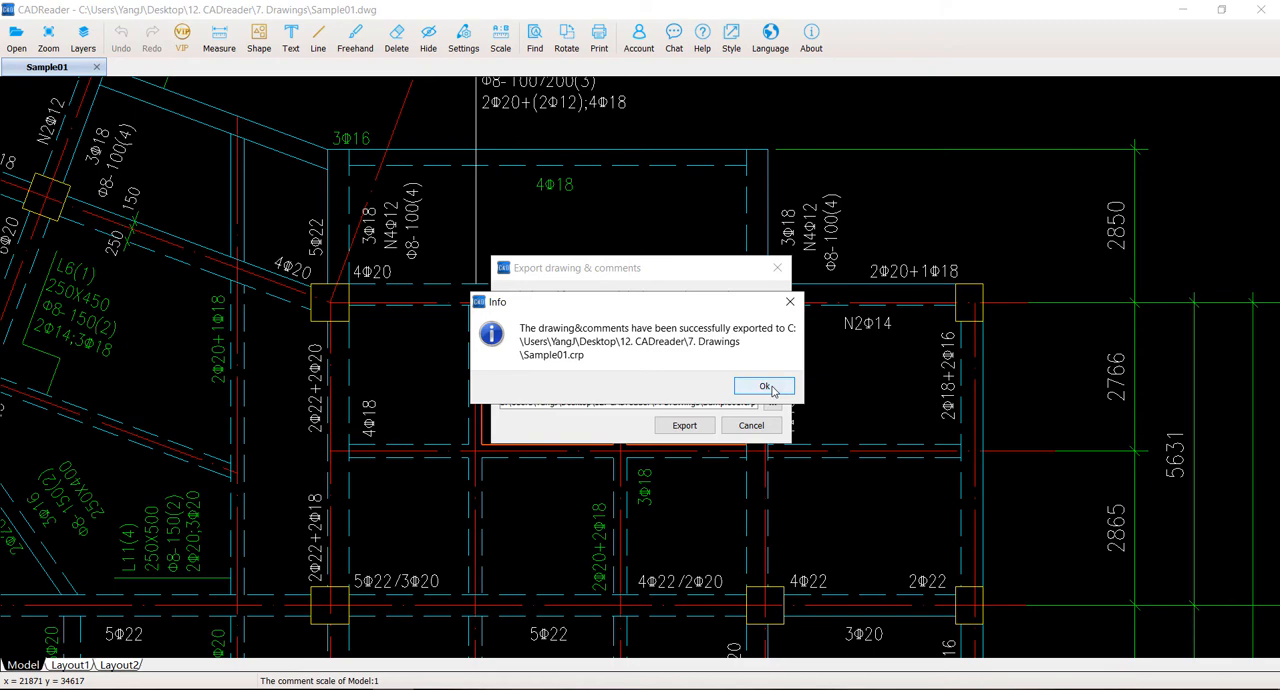
left_click(764, 387)
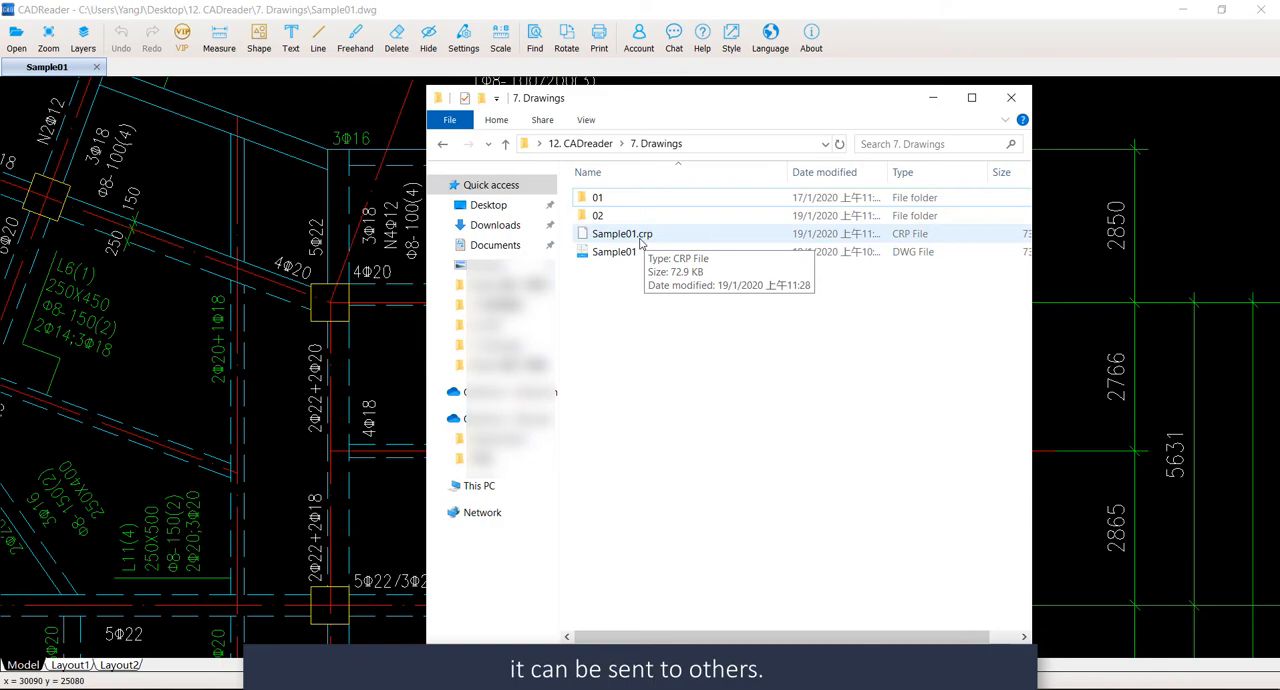
left_click(1010, 97)
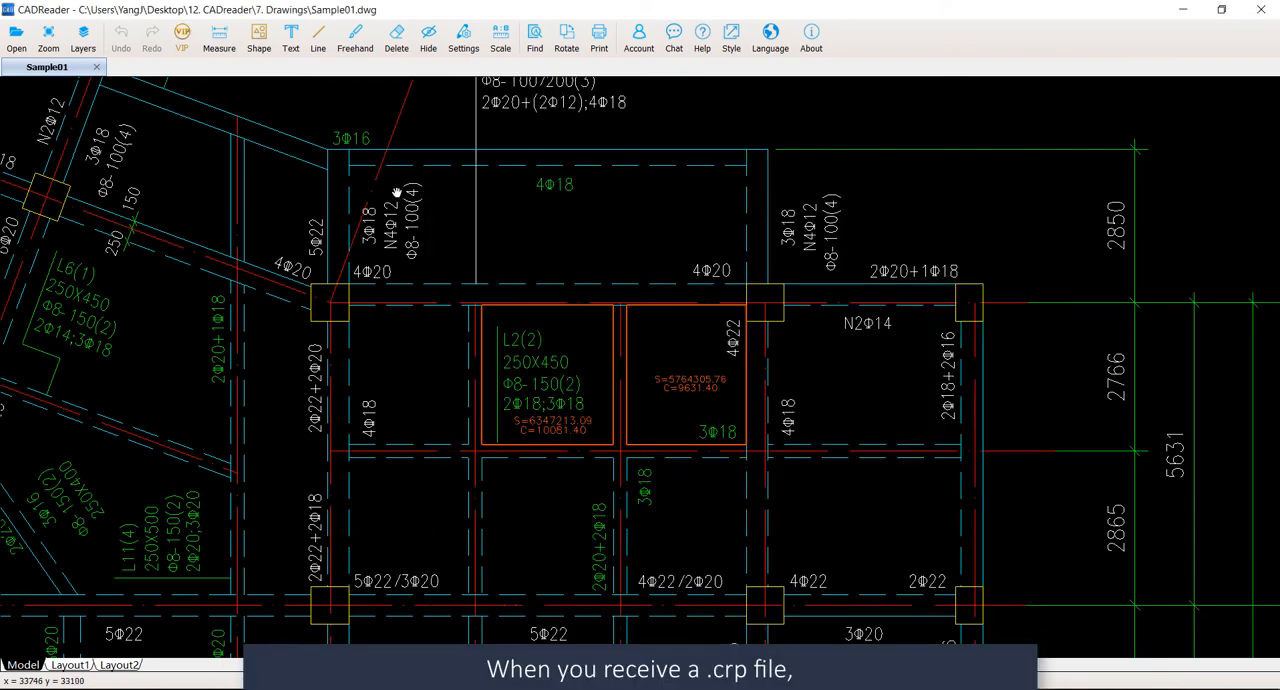
Start an import, pick Sample01.crp as the package, and continue to extraction.
left_click(16, 37)
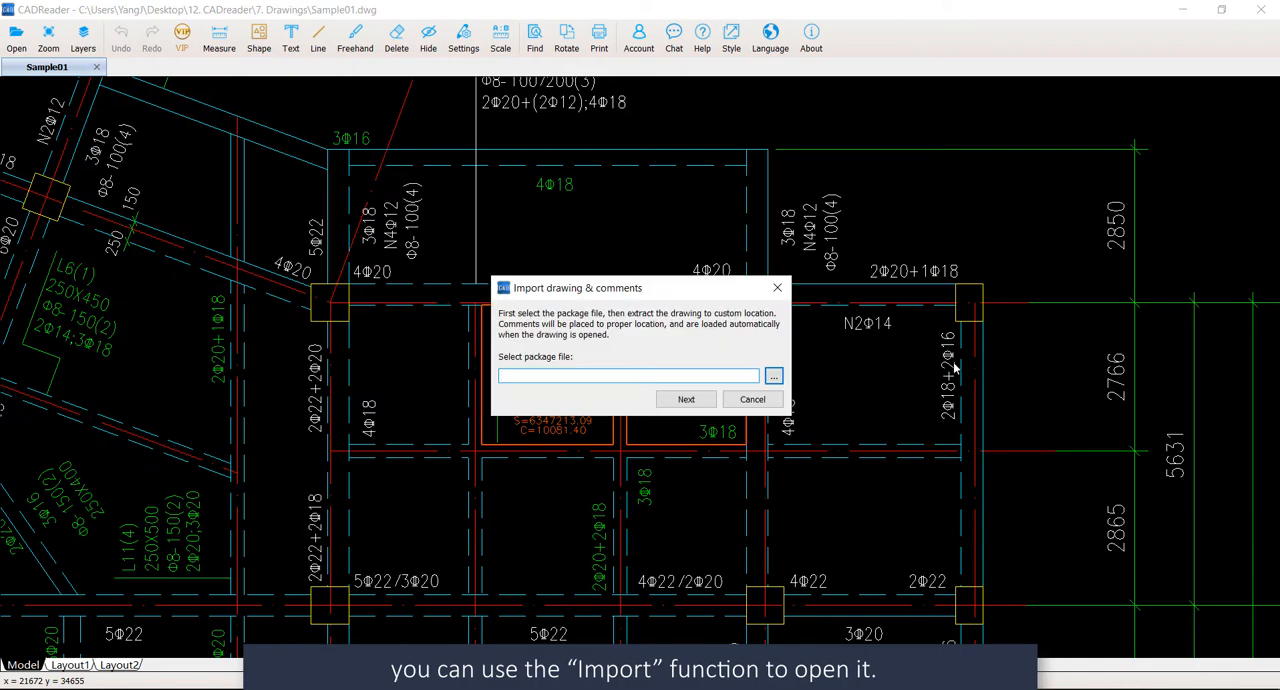
left_click(773, 376)
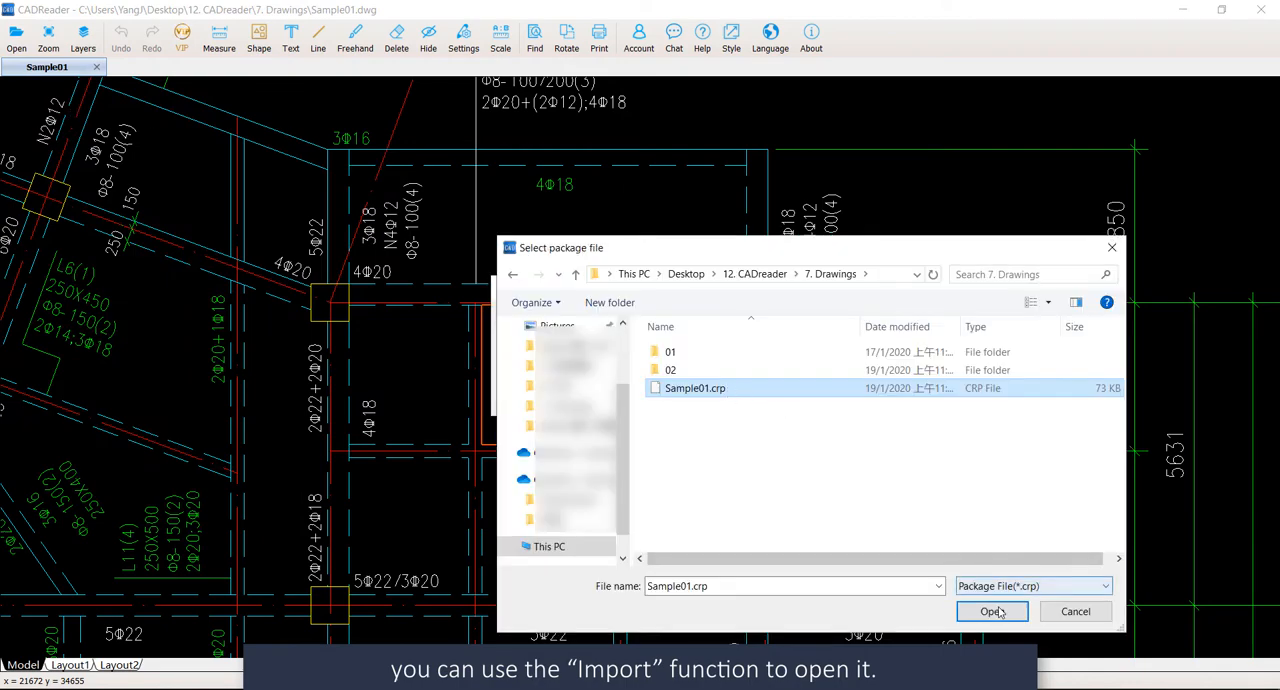
left_click(989, 611)
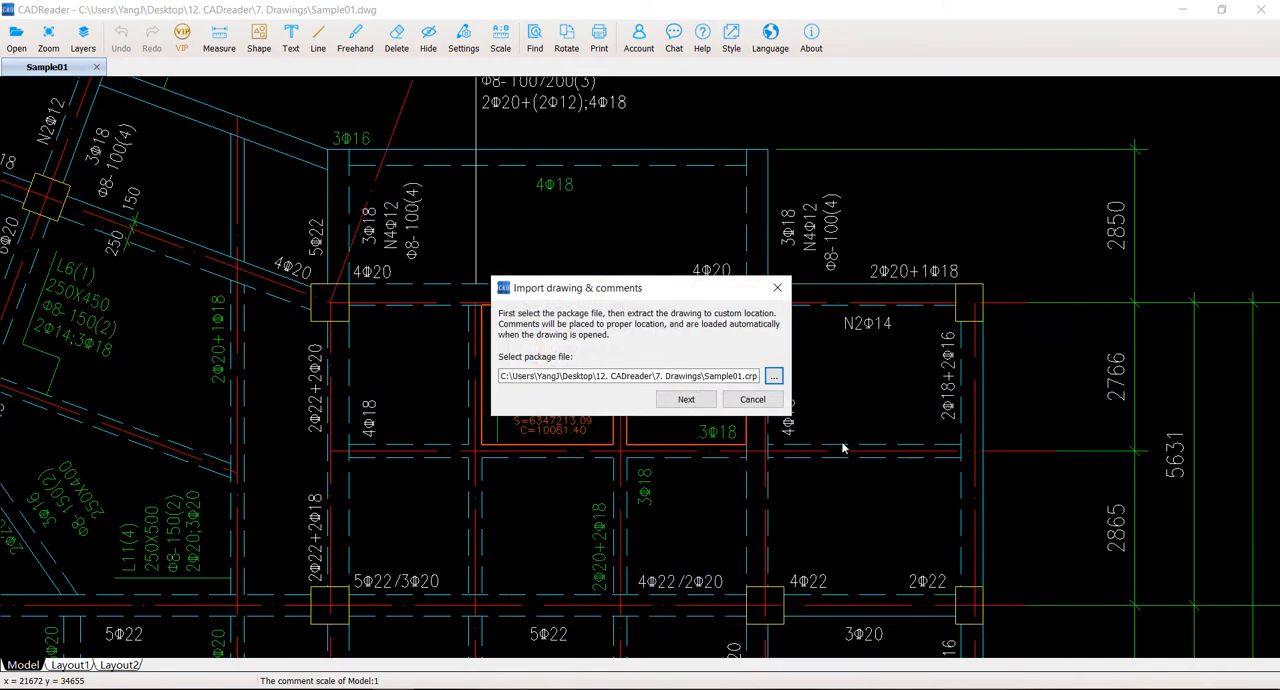
left_click(686, 399)
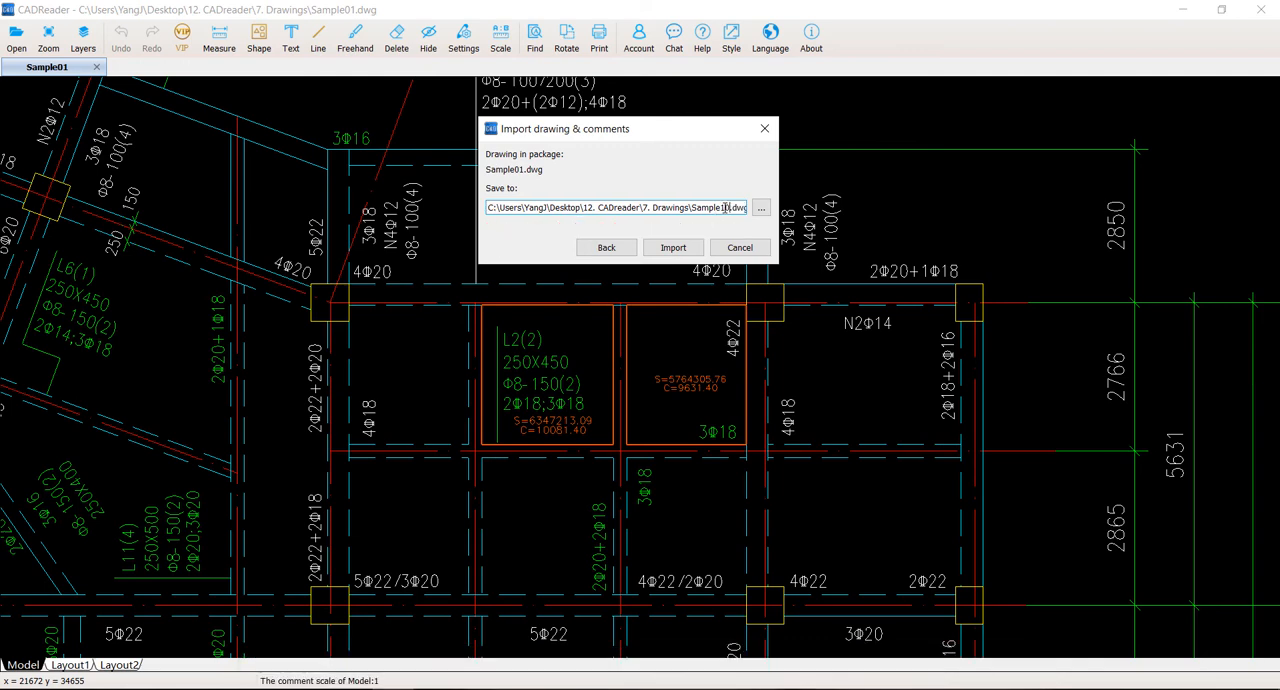
Import the package as Sample10.dwg in the 7. Drawings folder.
left_click(672, 247)
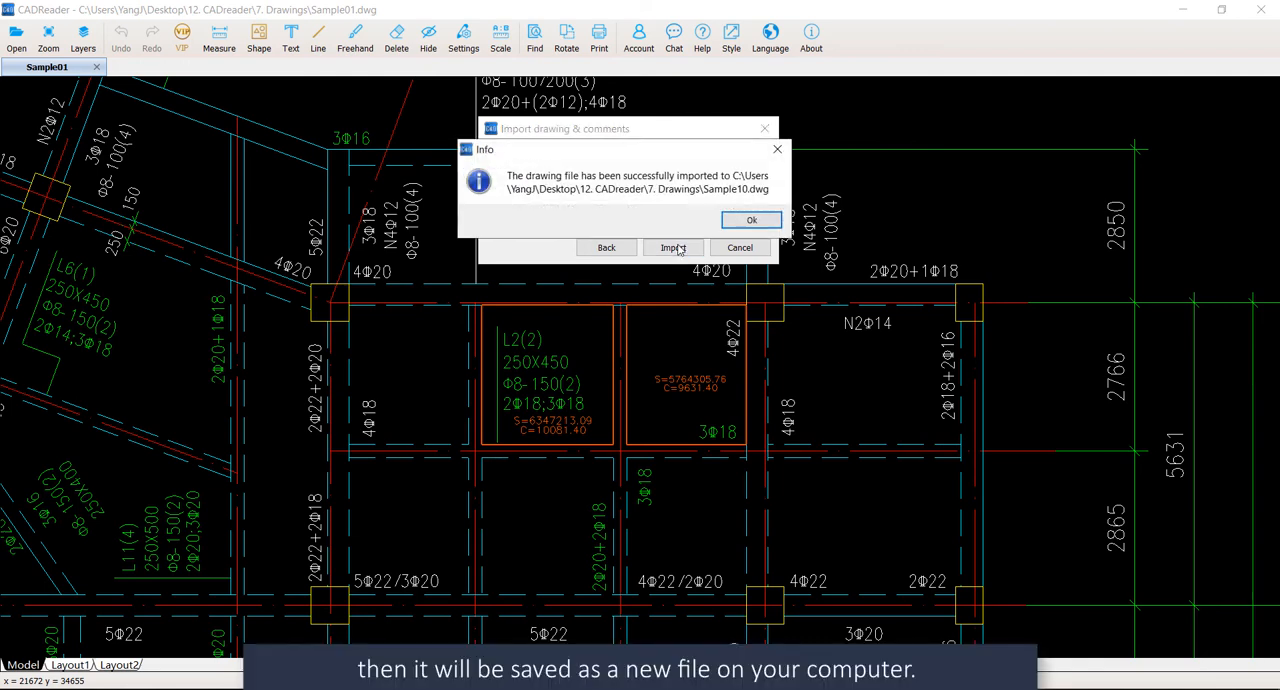